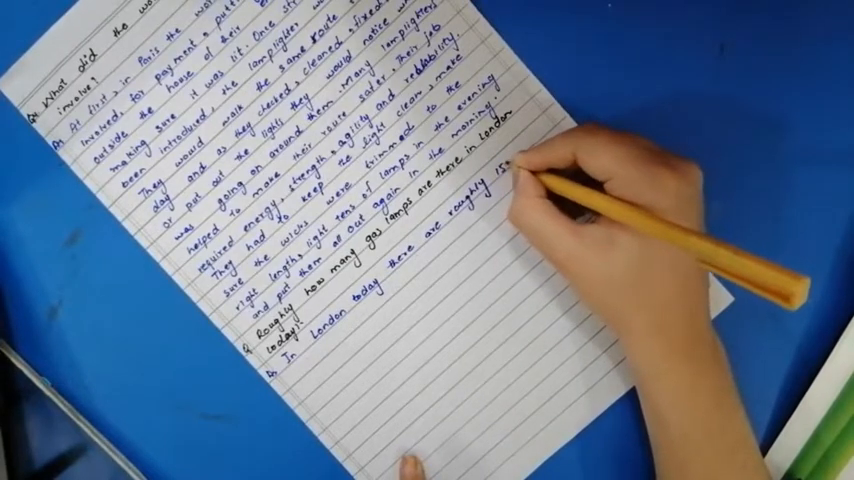
{"action": "type", "text": "1500 gas"}
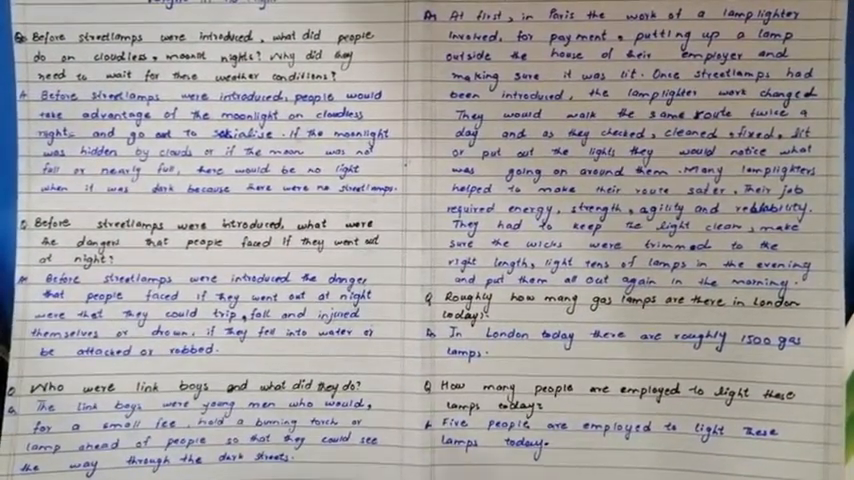
{"action": "scroll", "scroll_direction": "down", "scroll_amount": 3}
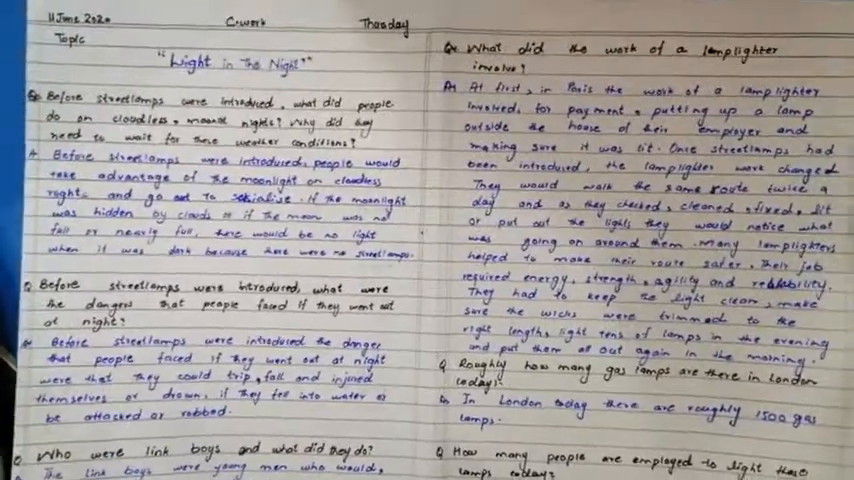